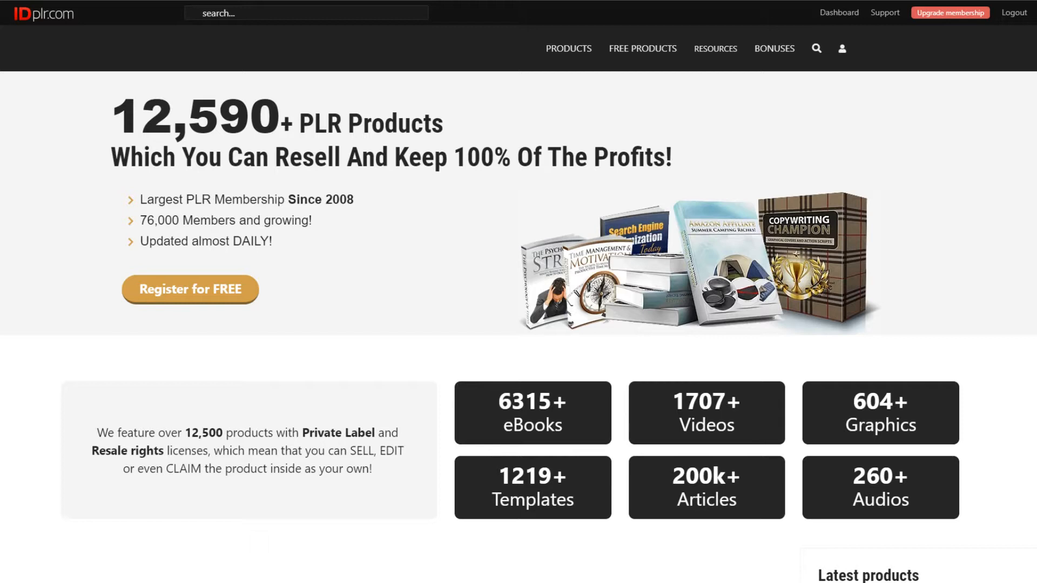
mouse_move(393, 505)
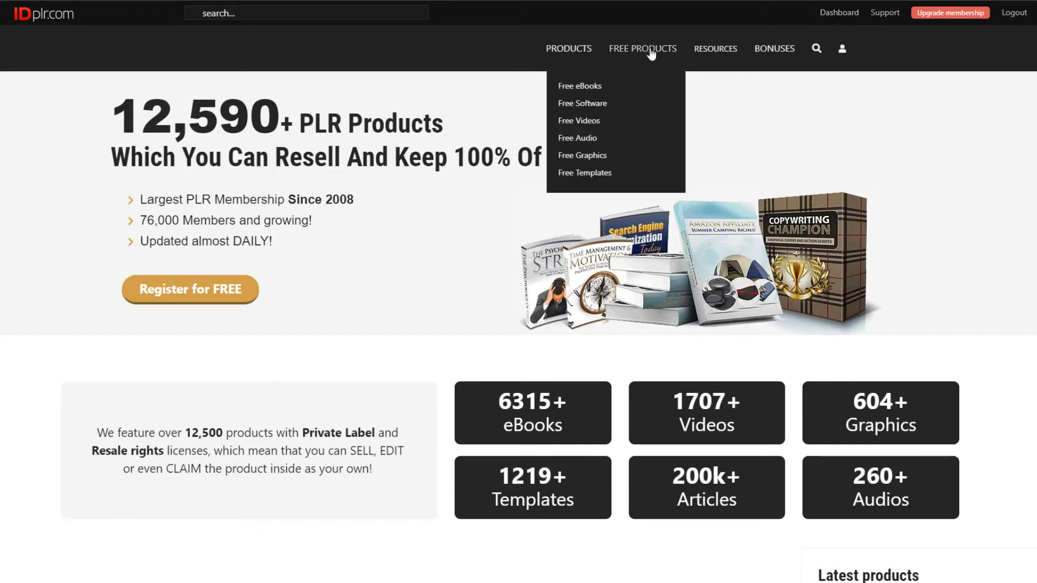
mouse_move(362, 548)
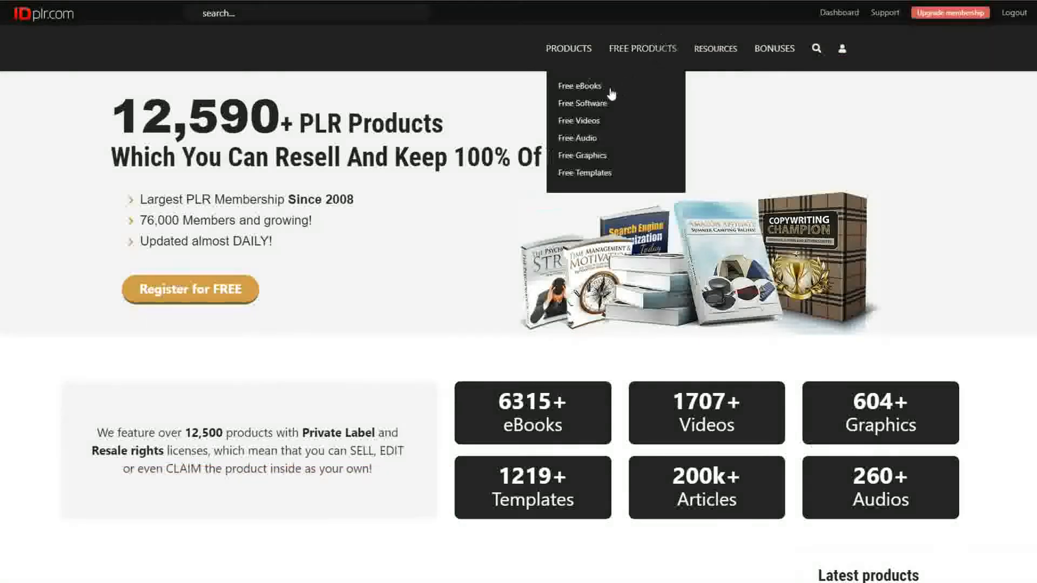
Search the Free eBooks catalogue for 'motivation' and locate the Bulletproof Motivation result
click(578, 86)
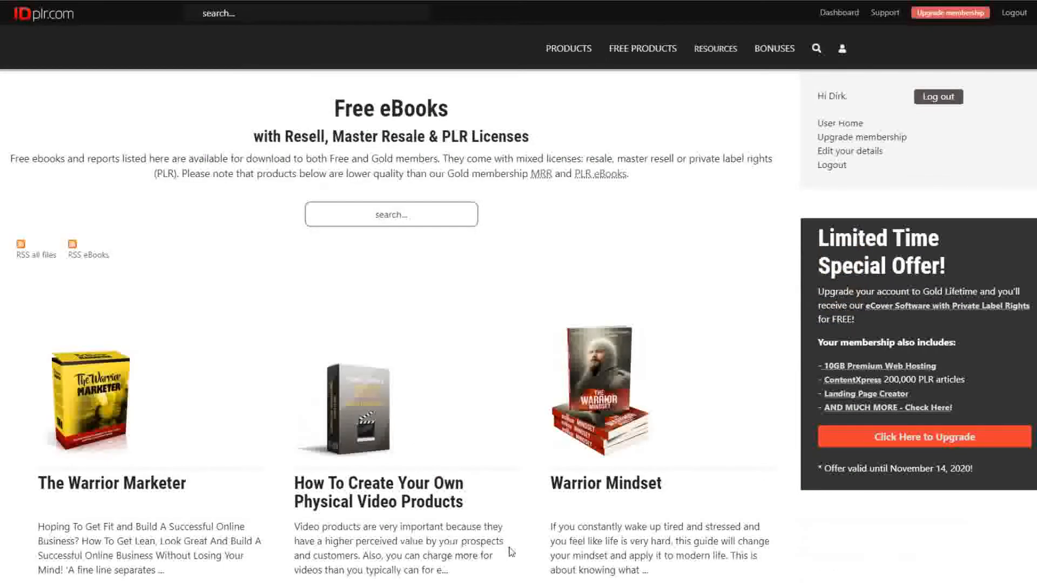
click(390, 214)
text(motivation)
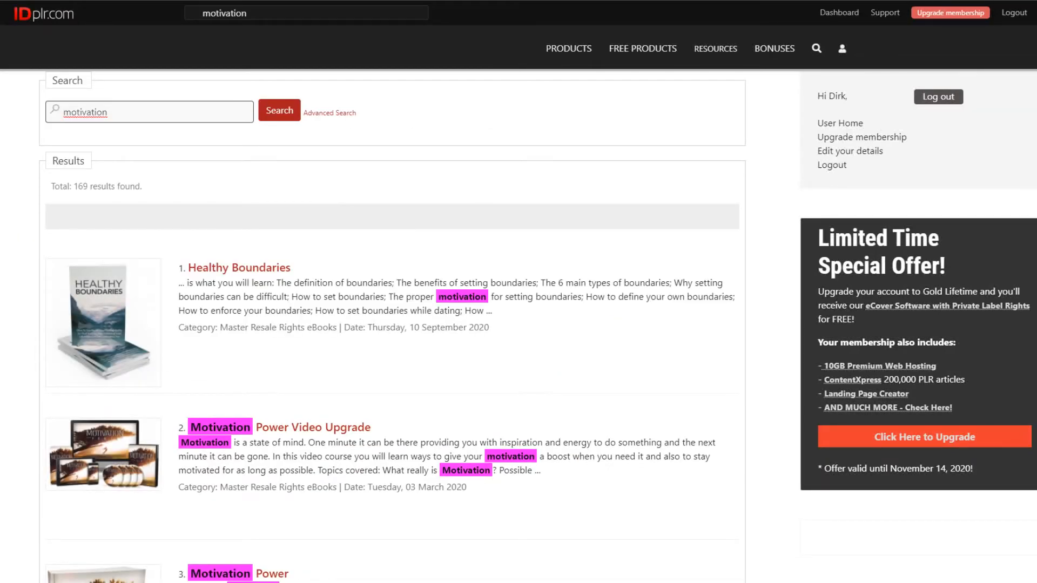
scroll(down, 3)
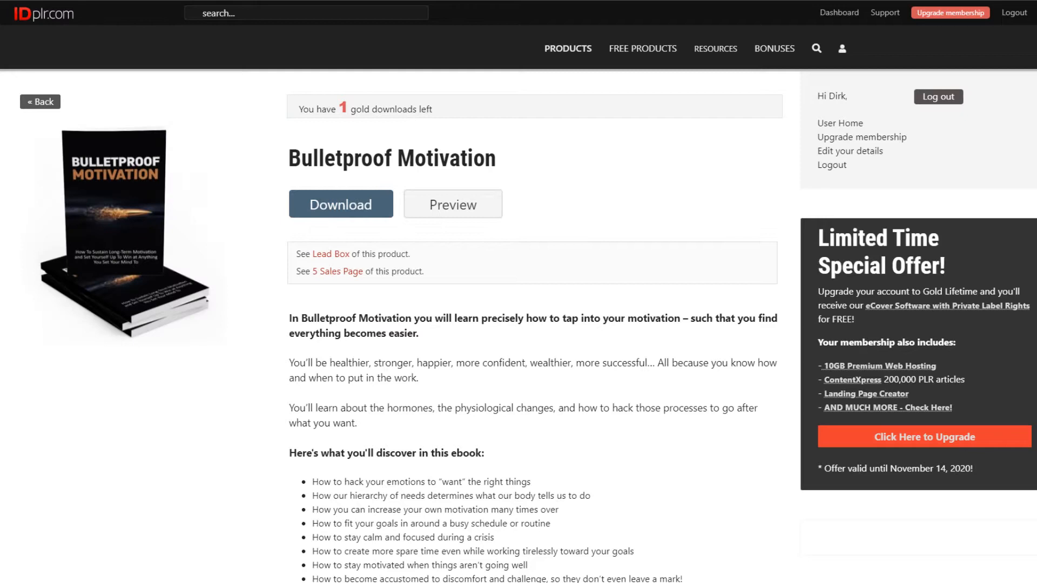
click(333, 255)
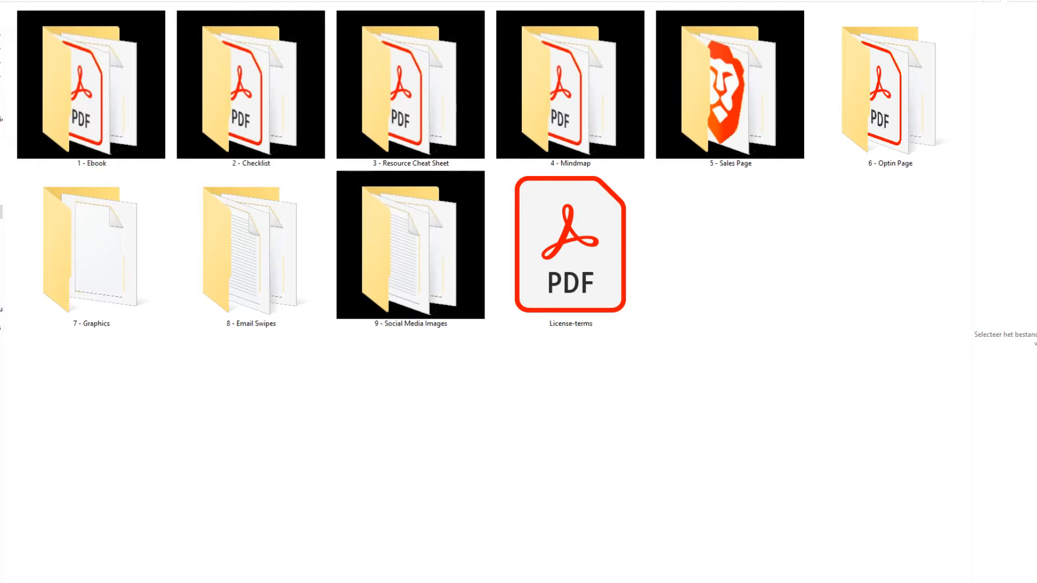
Read License-terms.pdf in Acrobat Reader, scrolling through the allowed and disallowed resale rights
double_click(570, 245)
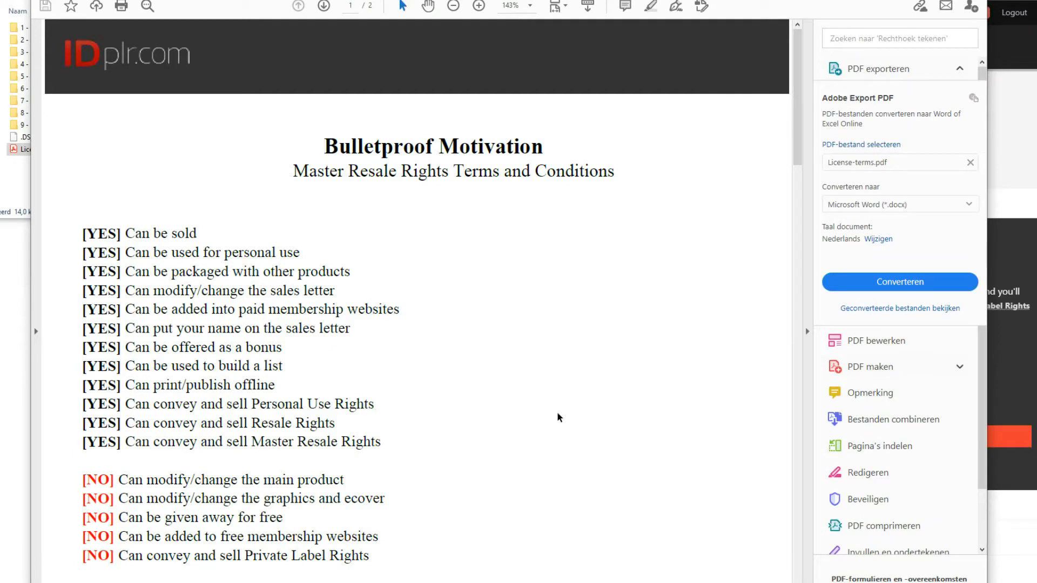
scroll(down, 3)
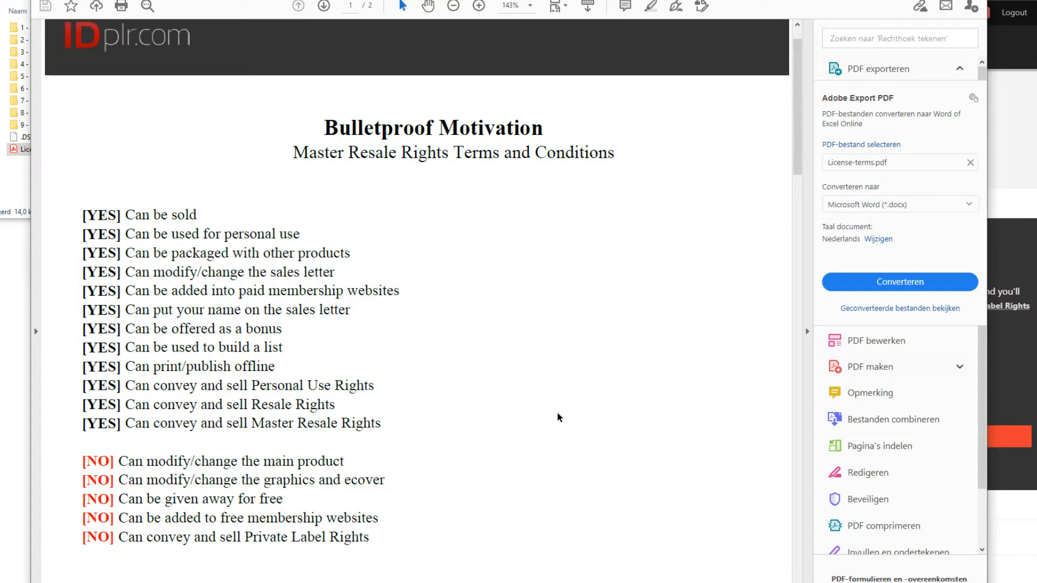
scroll(down, 3)
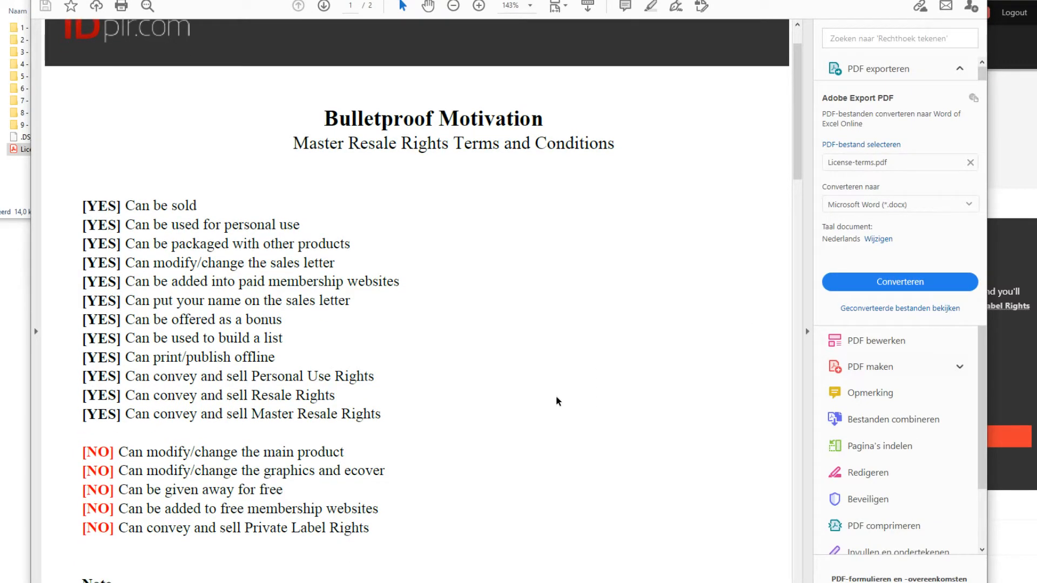
scroll(down, 3)
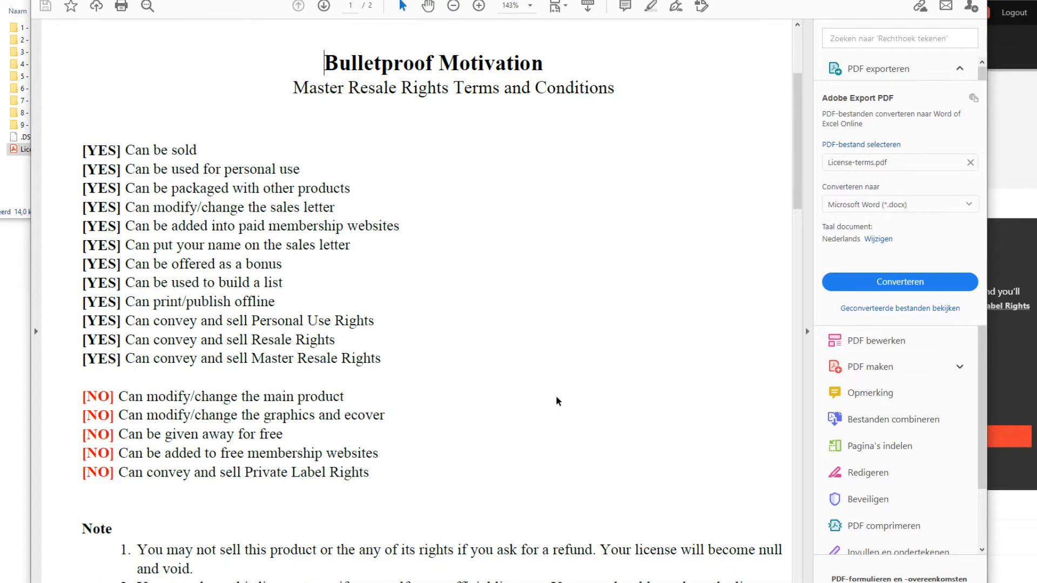
scroll(down, 3)
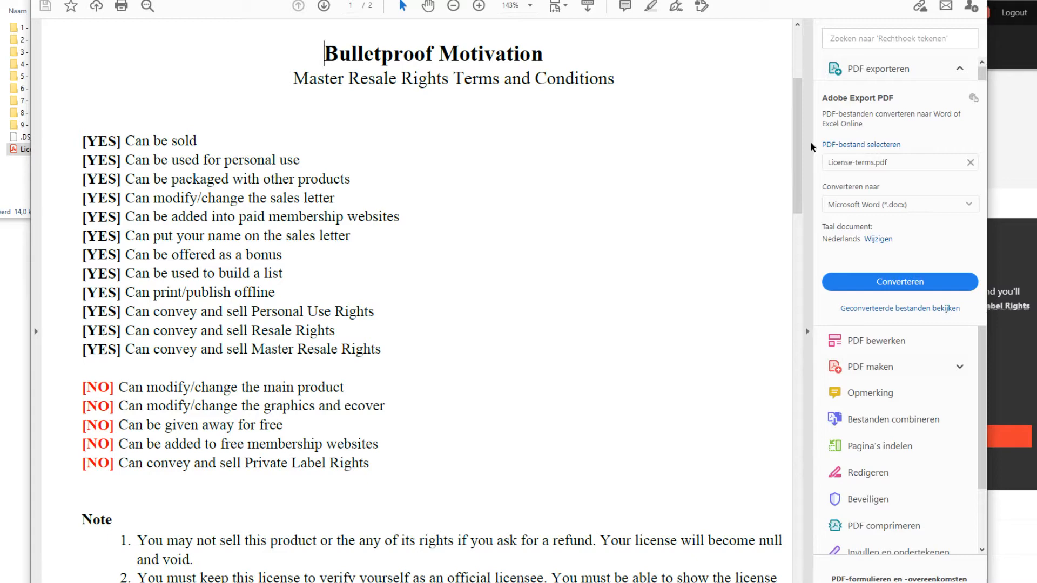
mouse_move(517, 456)
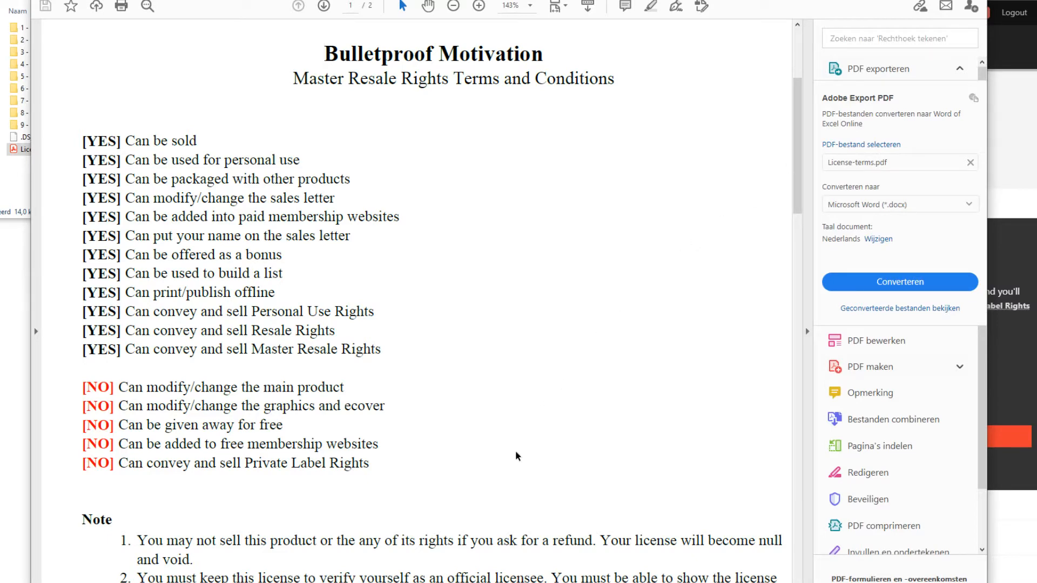
scroll(down, 3)
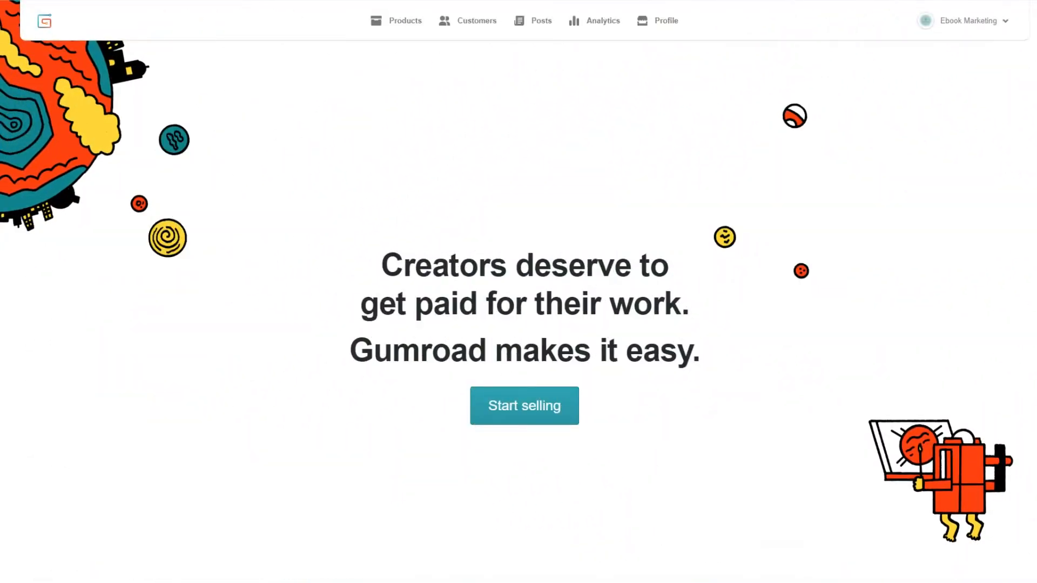
scroll(down, 3)
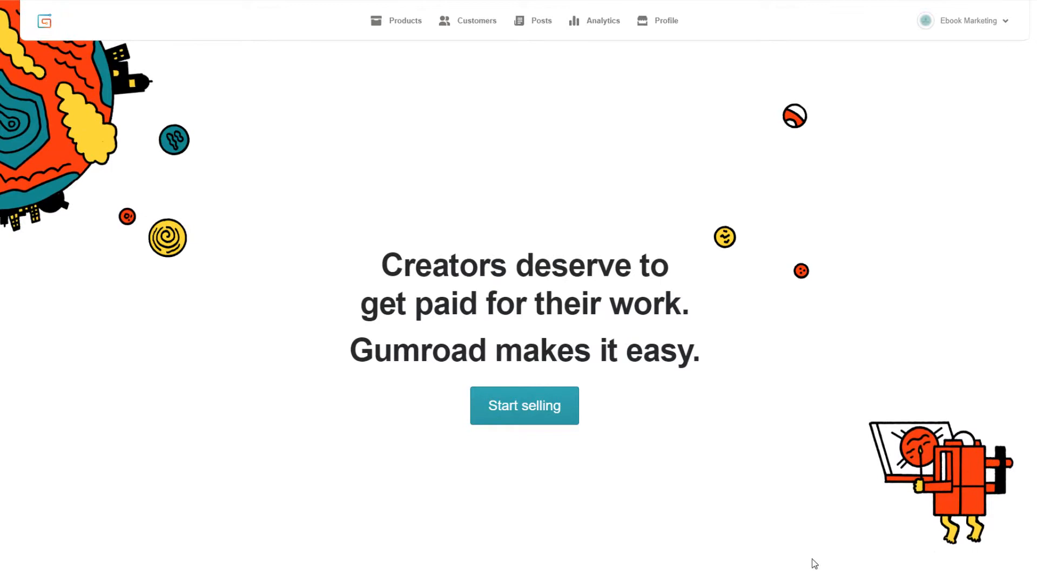
scroll(down, 3)
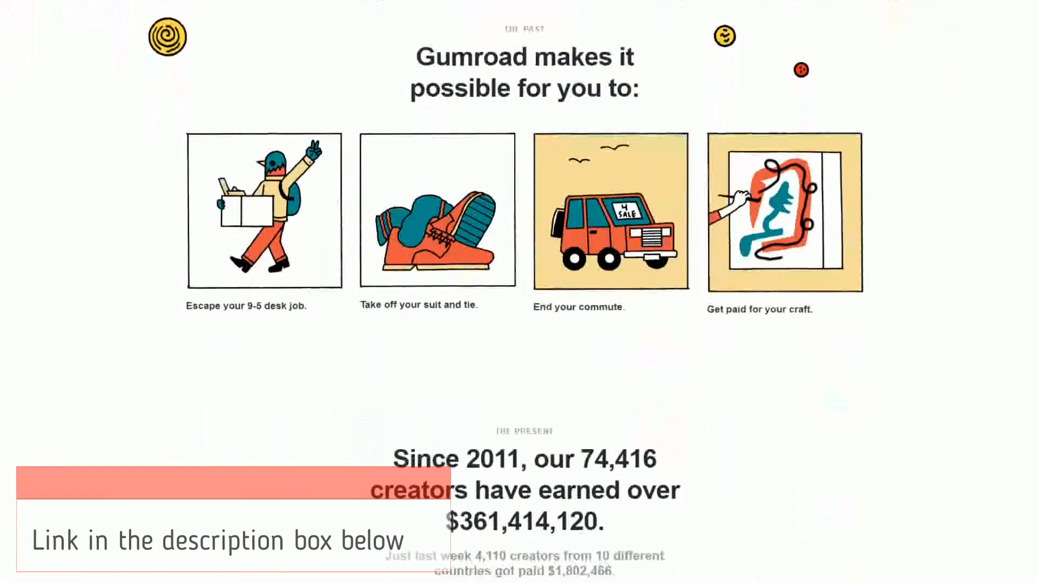
scroll(down, 3)
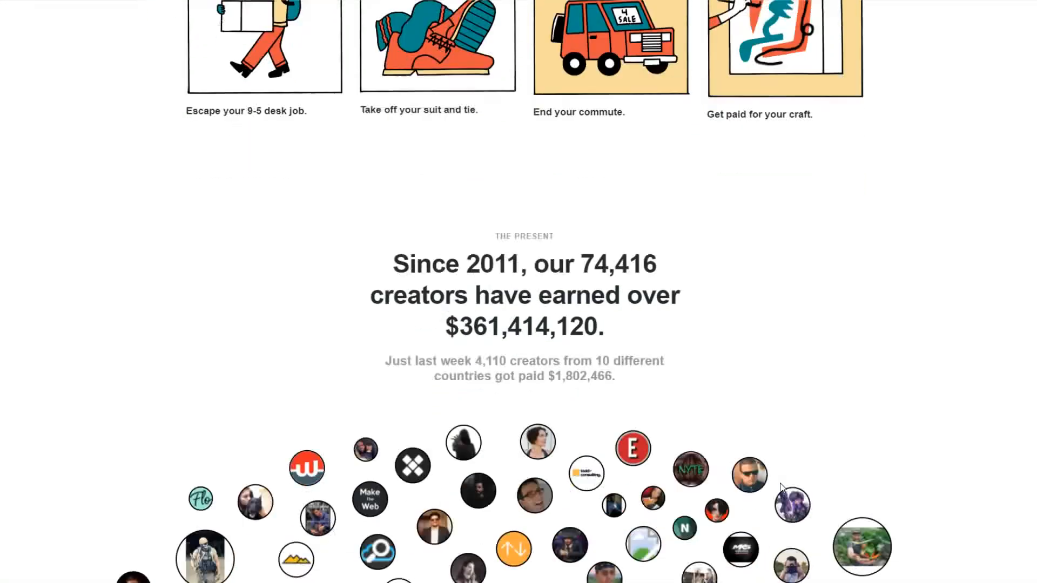
scroll(up, 3)
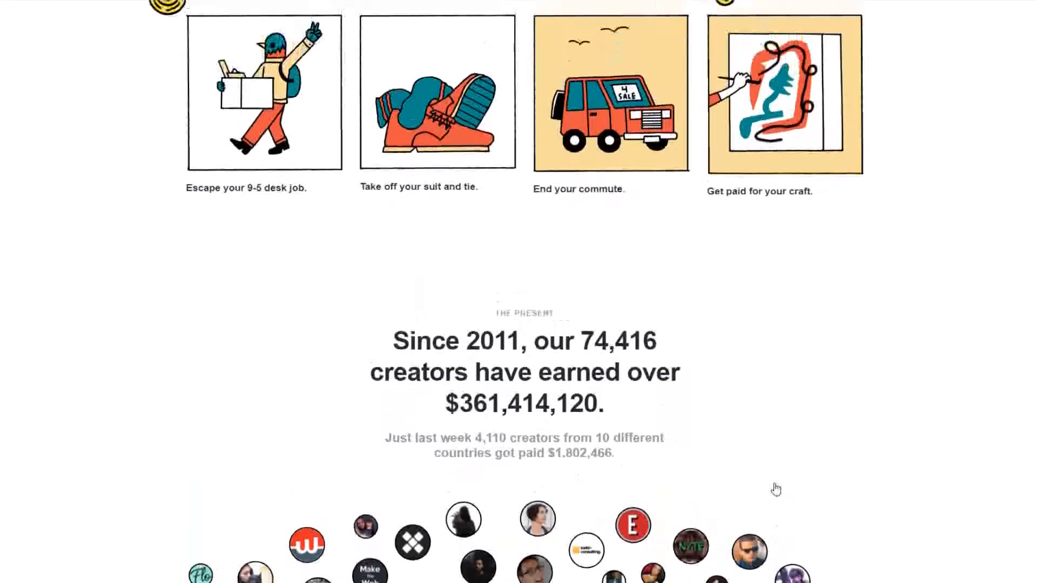
scroll(up, 3)
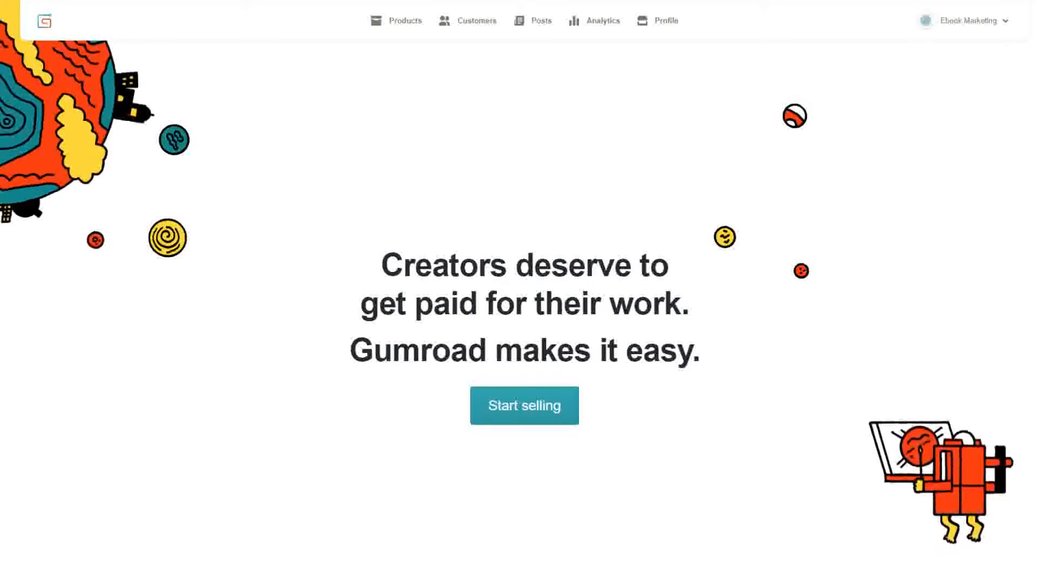
Add a Classic product named 'Bulletproof Motivation' at $15 and continue to Customize
click(523, 406)
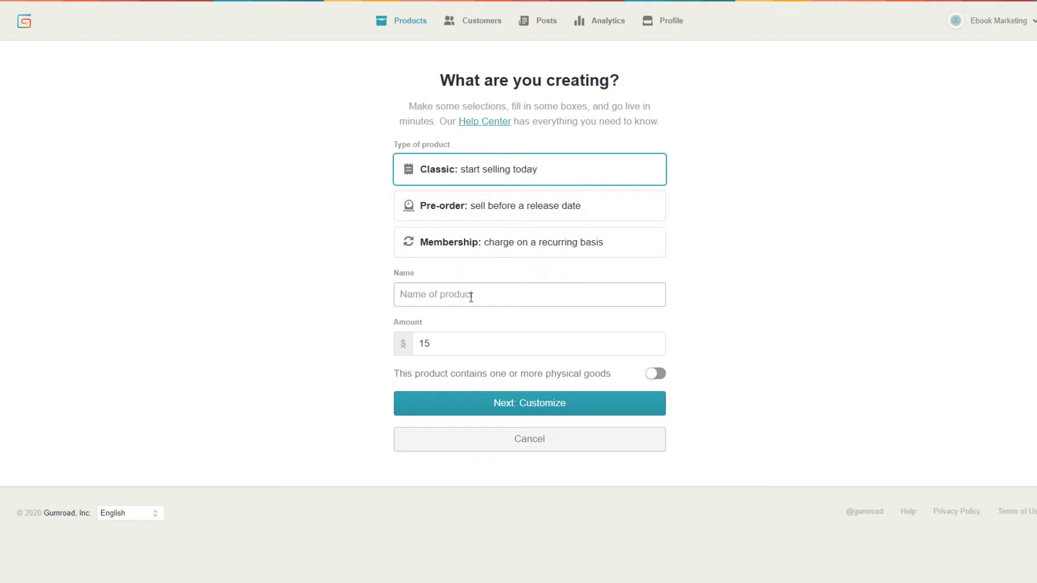
text(Bulletproof M)
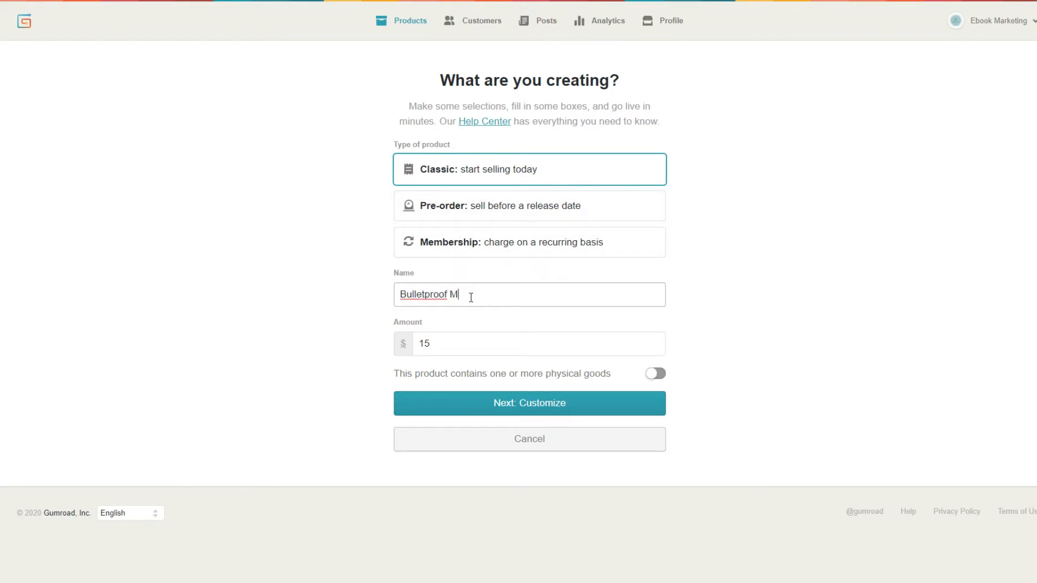
text(otivation)
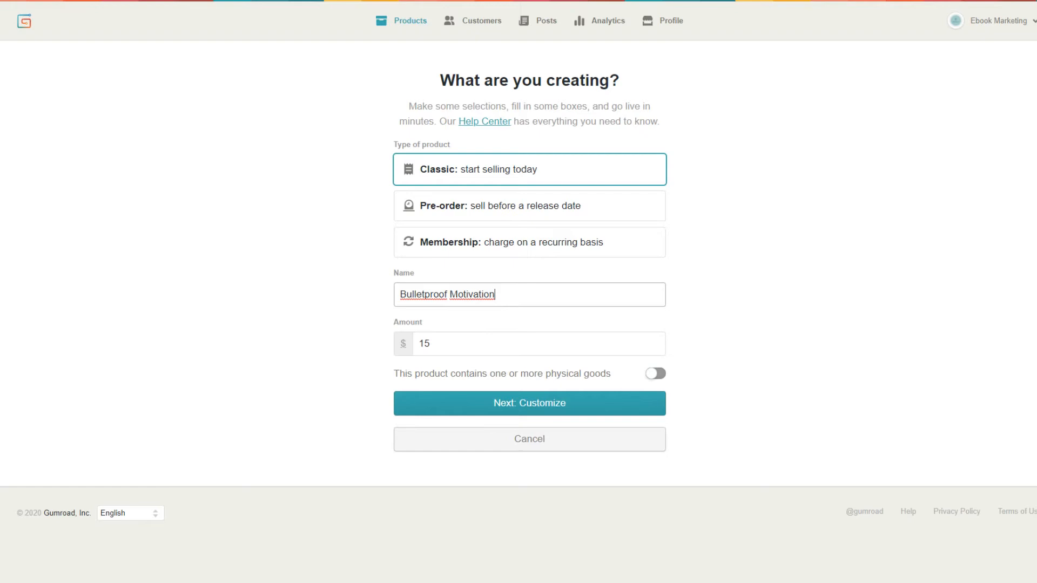
click(496, 343)
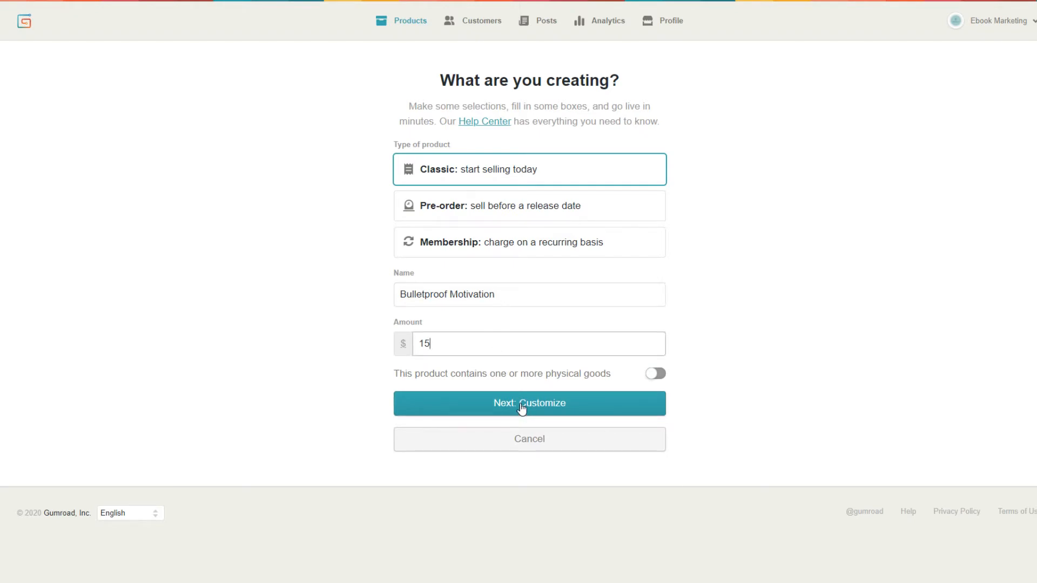
click(530, 403)
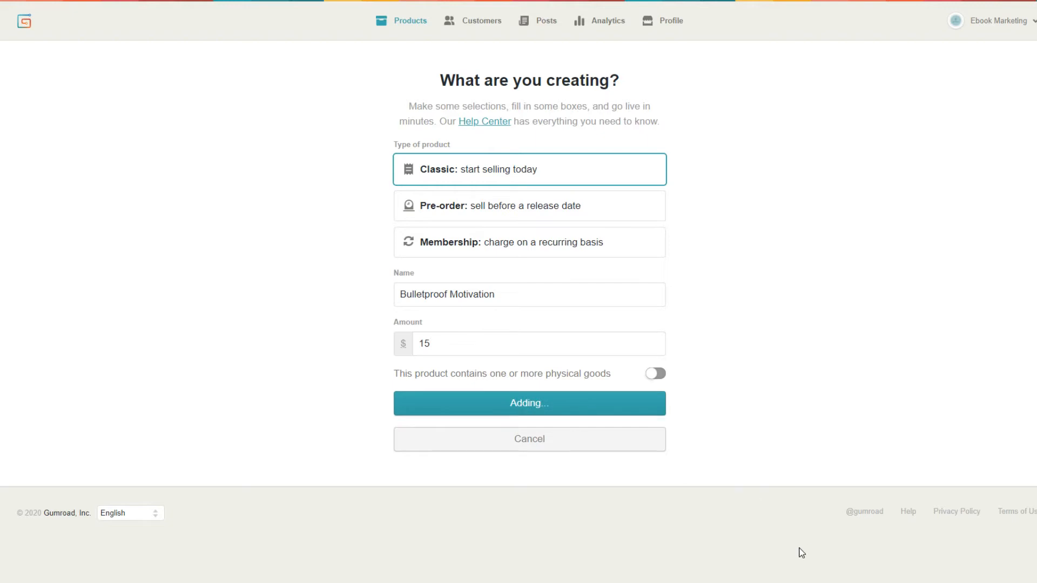
Paste the 'Here's what you'll discover in this ebook:' list into the Description
click(528, 403)
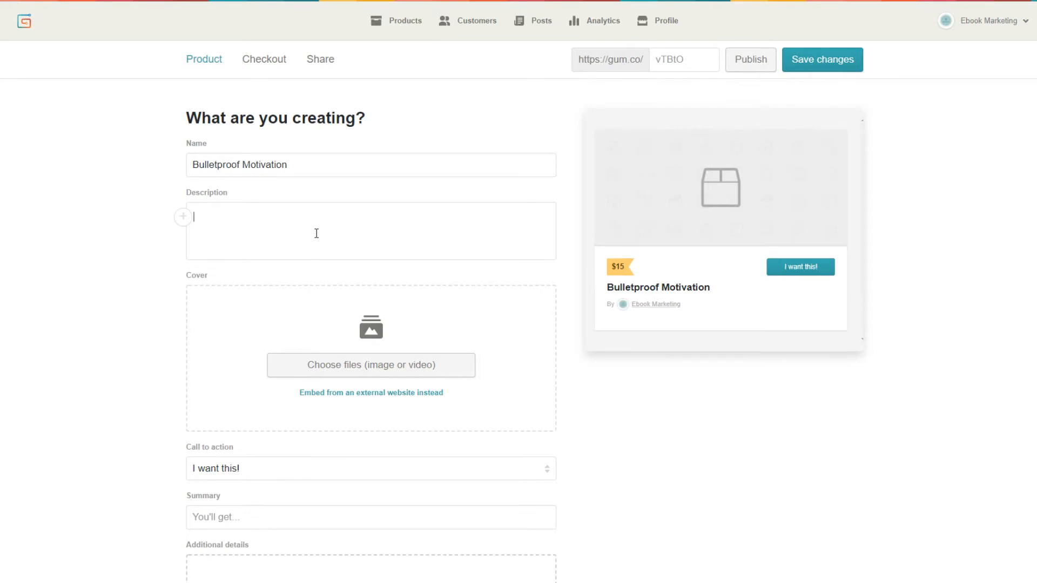
text(Here's what you'll discover in this ebook:)
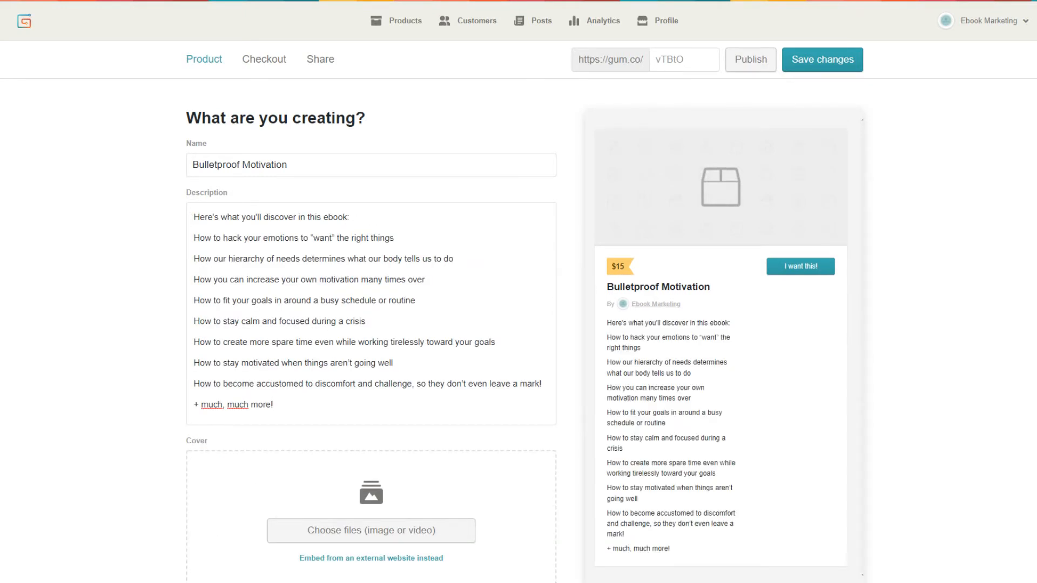
Upload the Bulletproof Motivation book image as the product cover
click(370, 529)
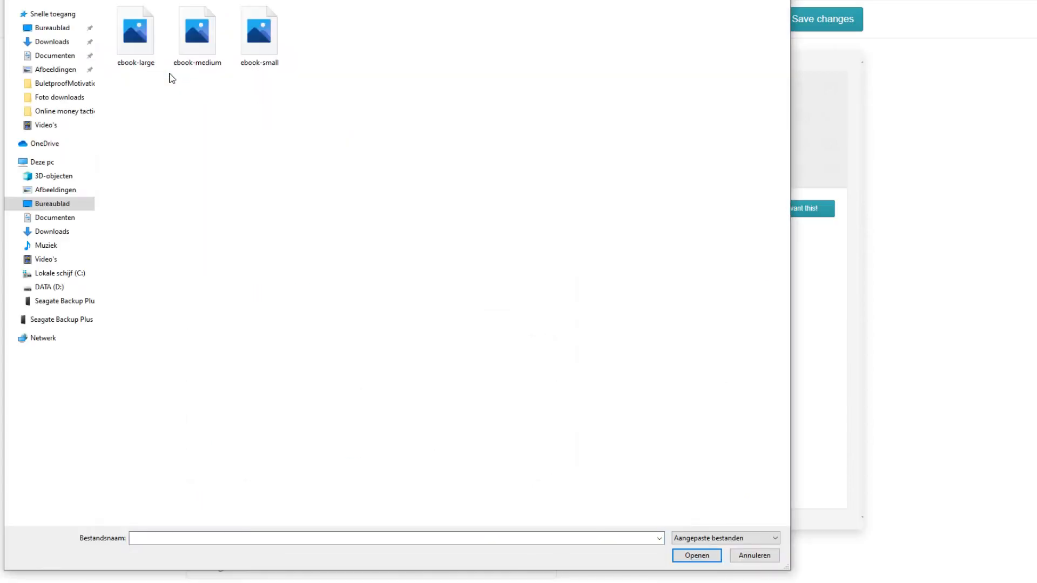
click(753, 556)
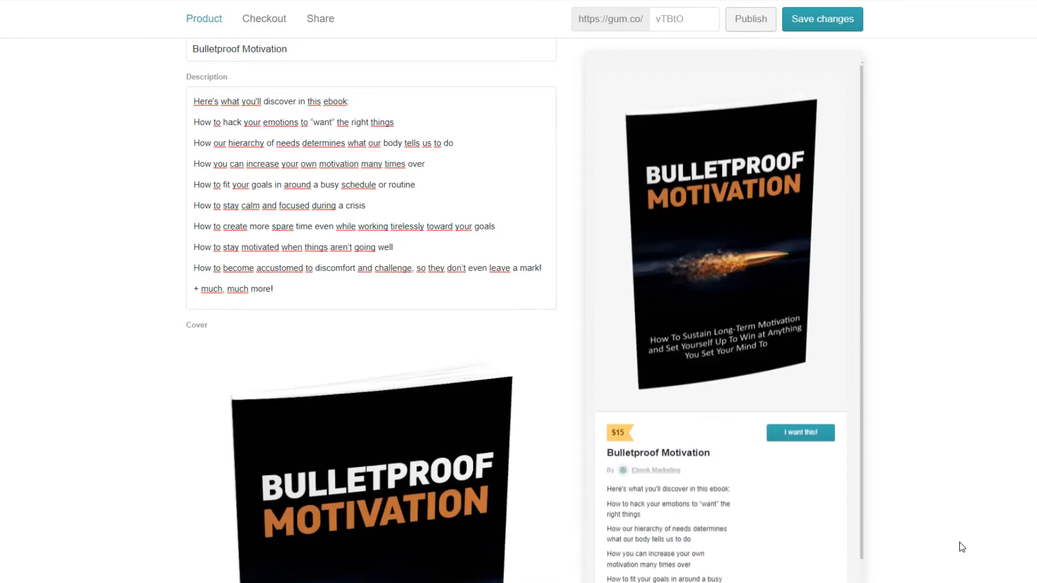
scroll(down, 3)
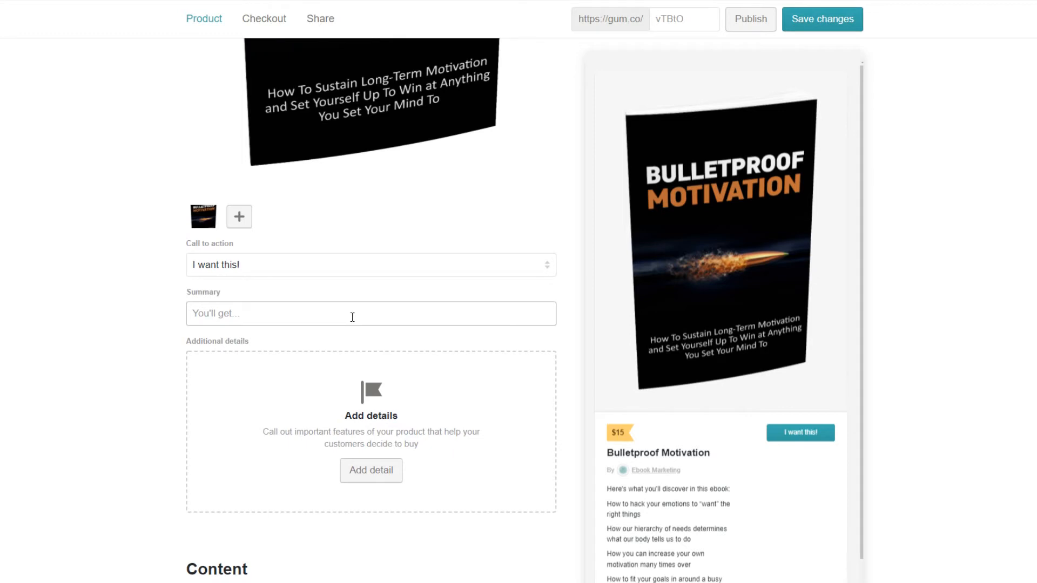
Enter 'Instant download' as the product summary line
text(Instant dow)
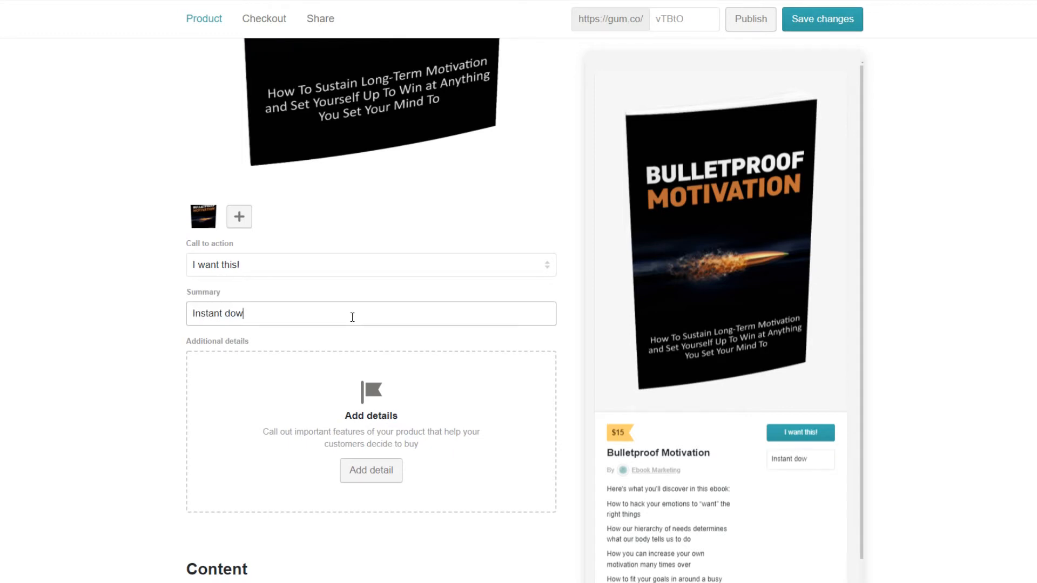
text(nload)
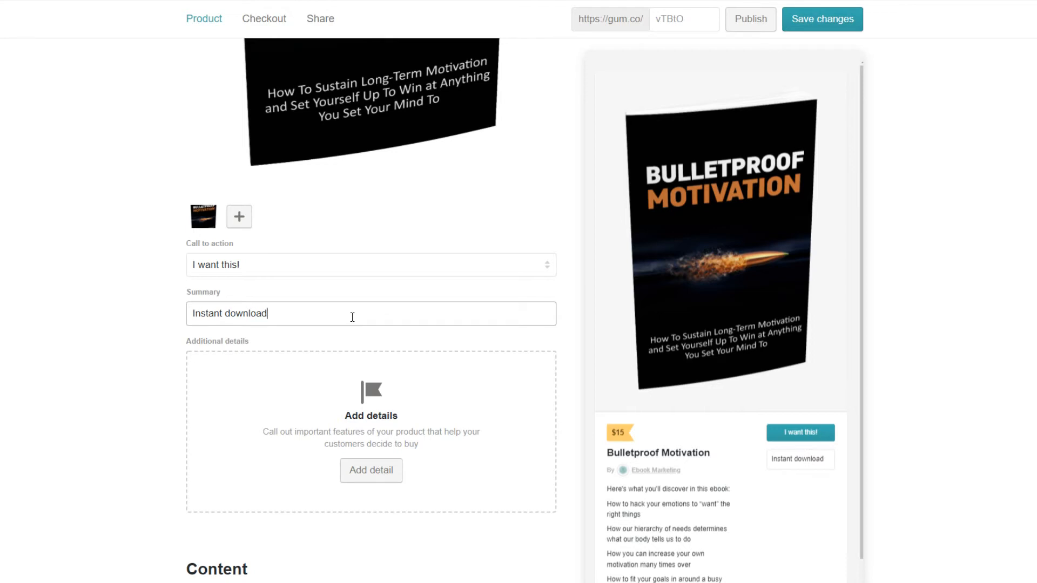
scroll(down, 3)
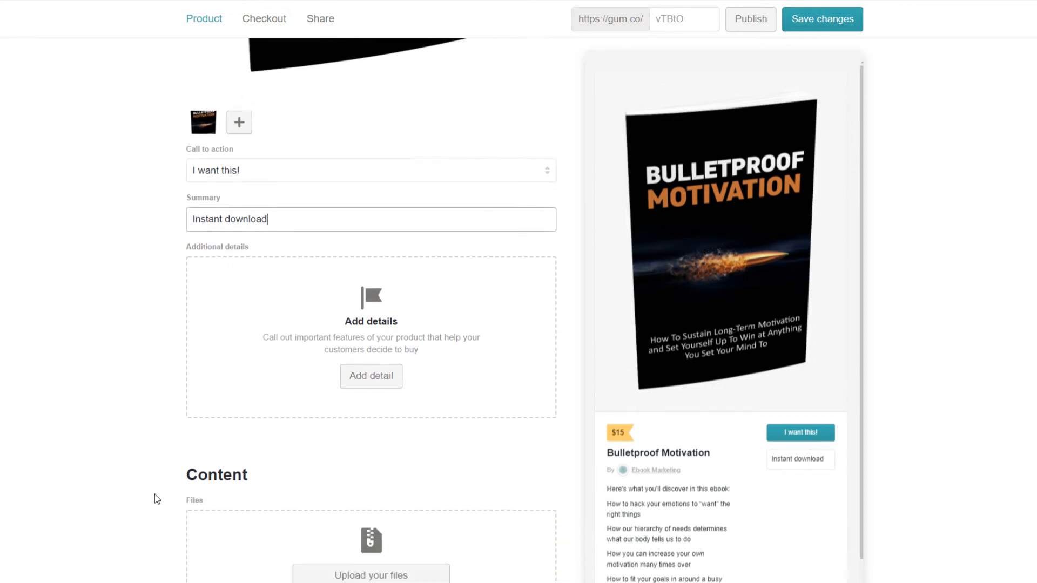
Upload the 5.0 MB Bulletproof Motivation ebook PDF from the computer as the product content and save
scroll(down, 3)
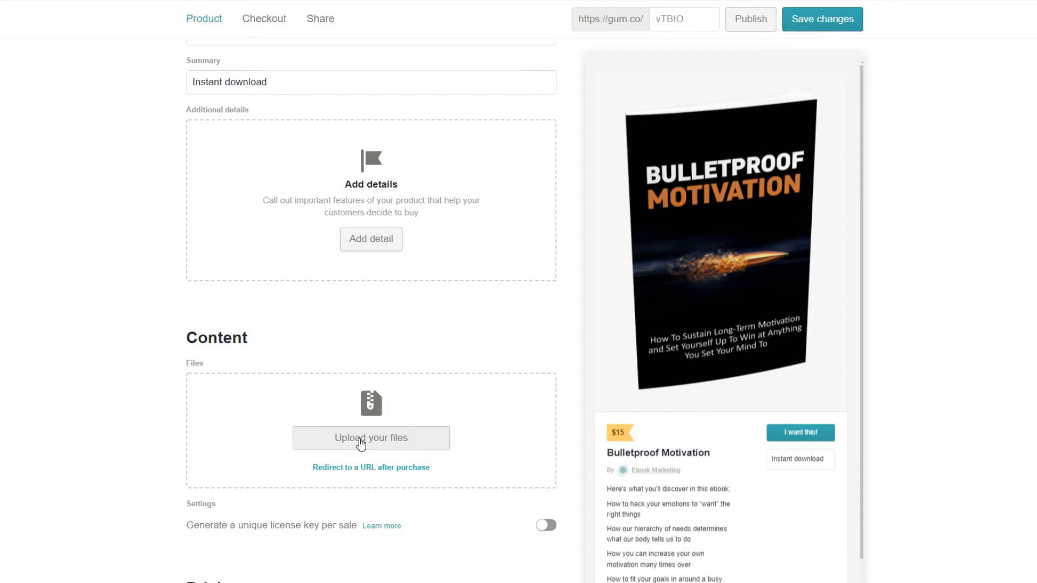
click(371, 437)
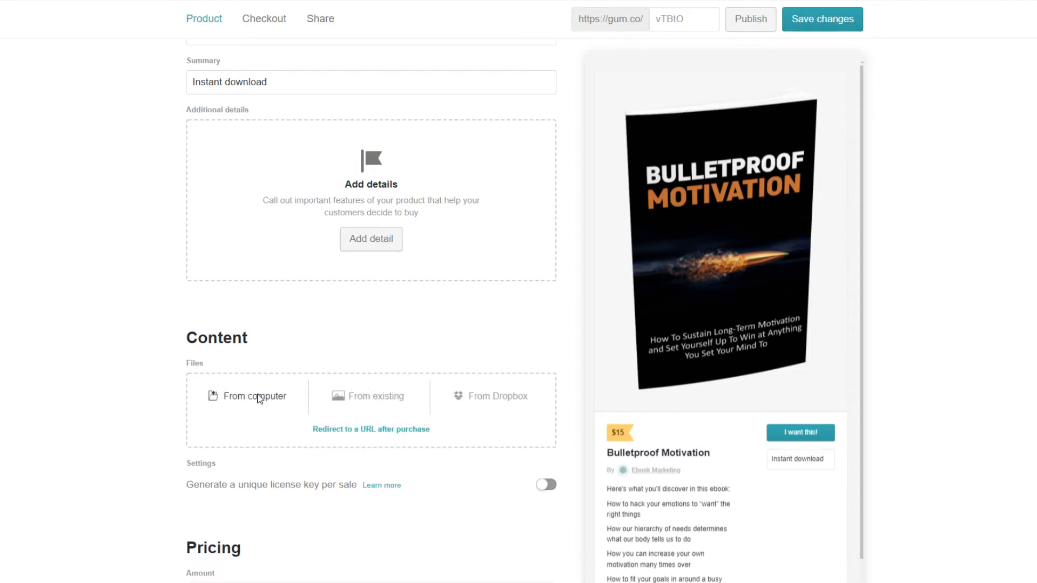
click(253, 397)
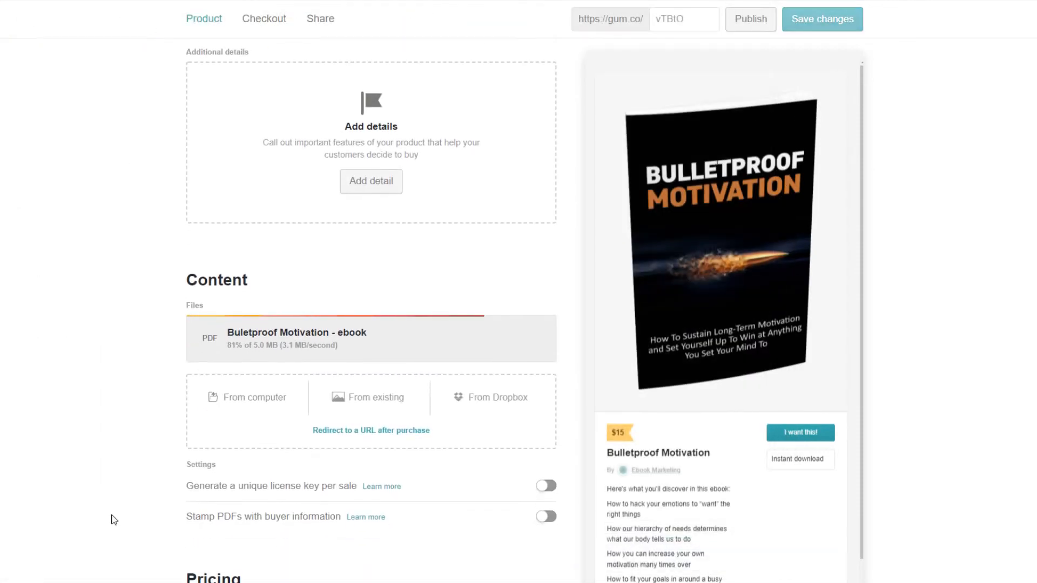
scroll(down, 3)
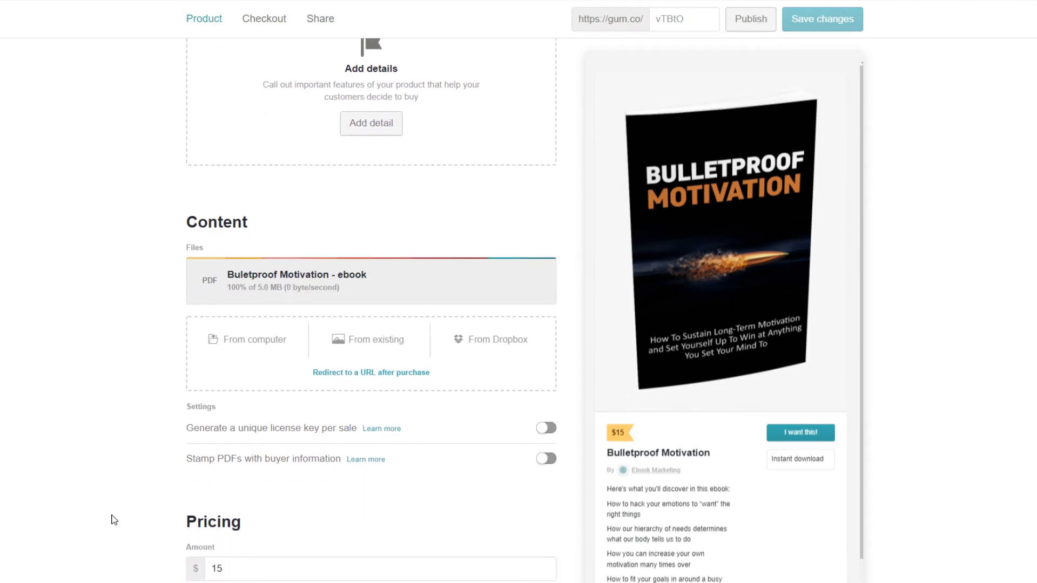
scroll(down, 3)
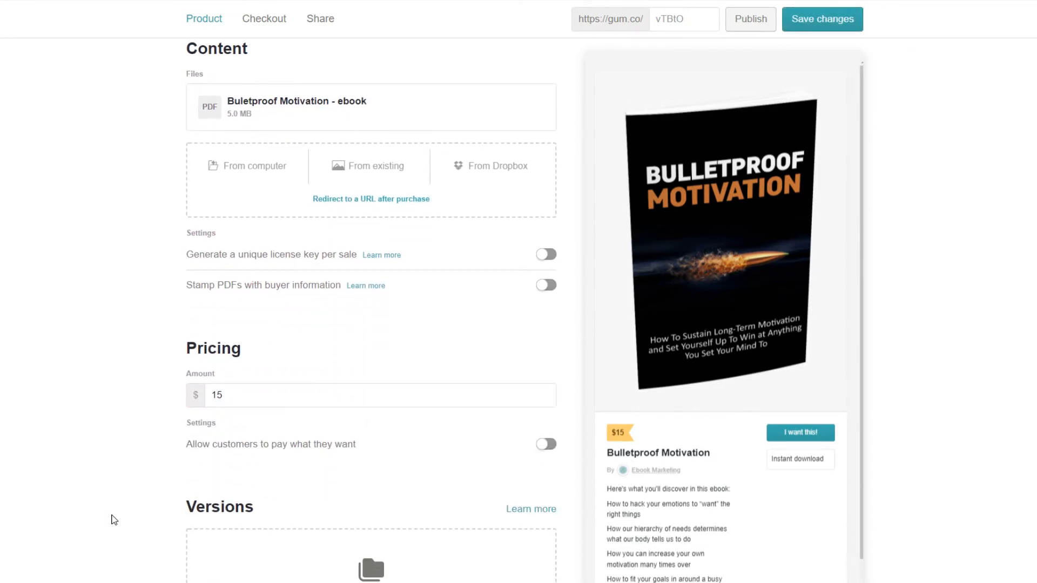
scroll(down, 3)
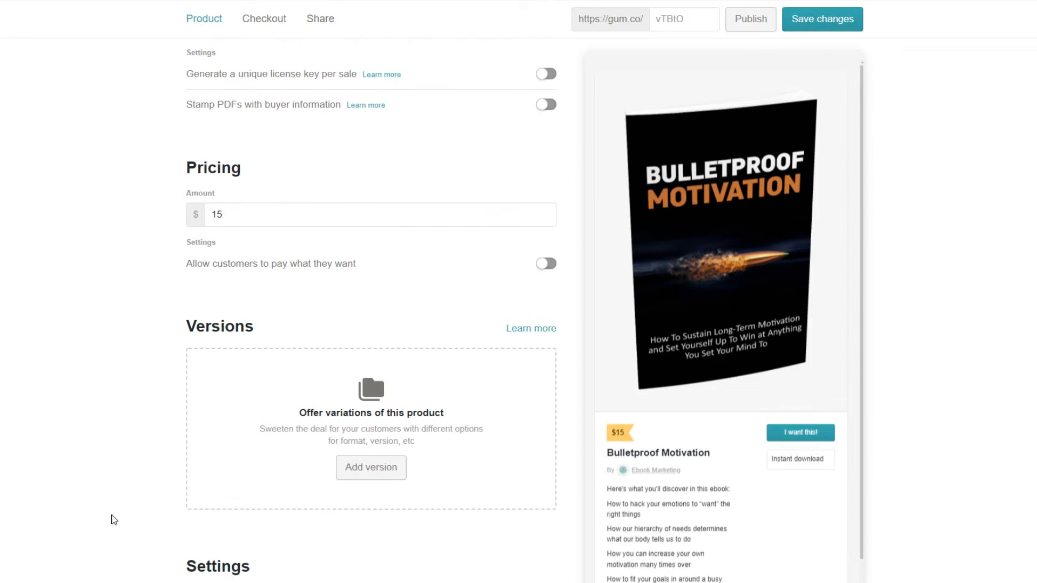
scroll(down, 3)
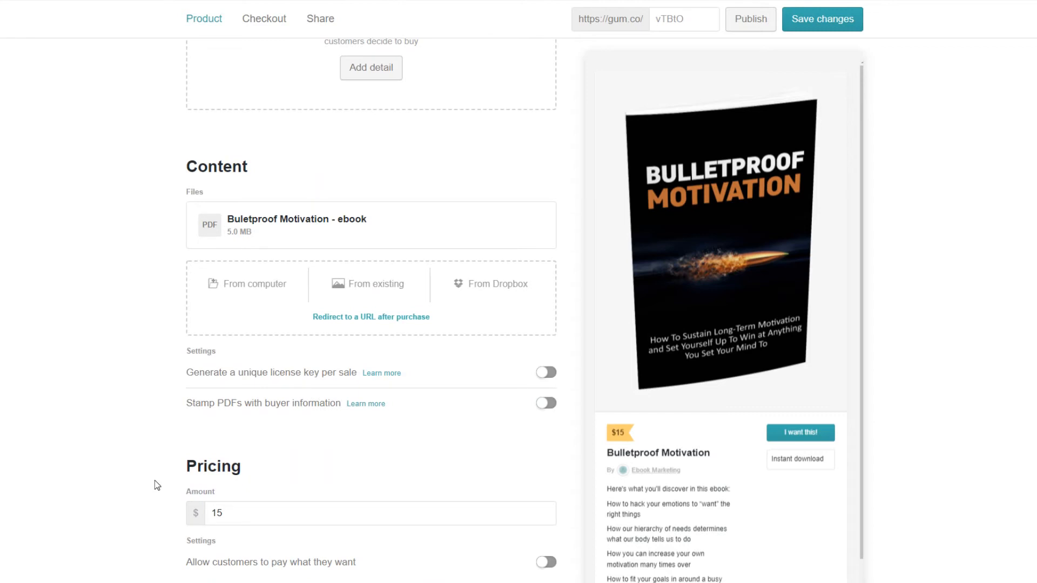
scroll(down, 3)
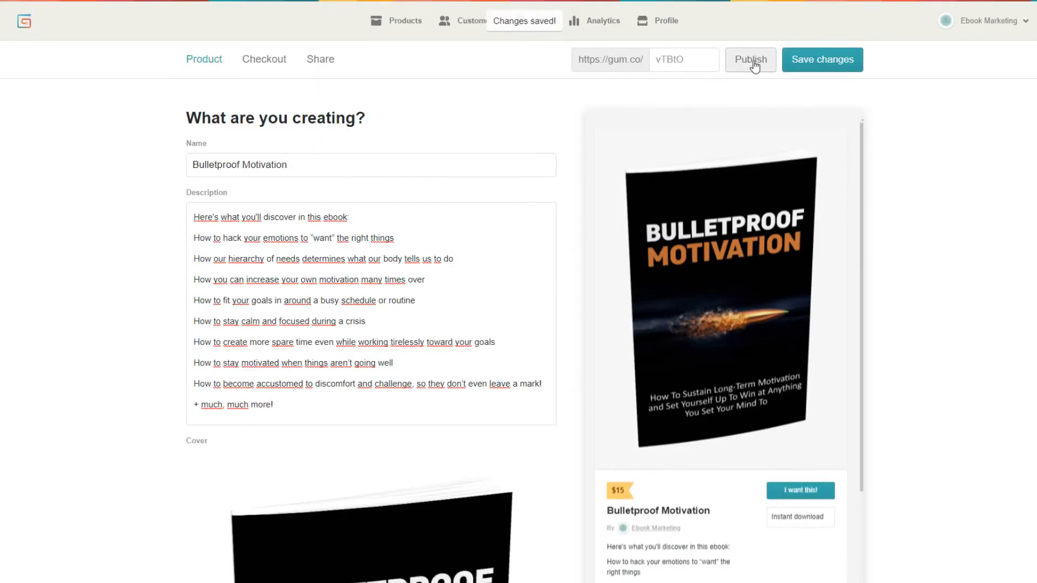
Publish the product and view its public Gumroad page
click(751, 60)
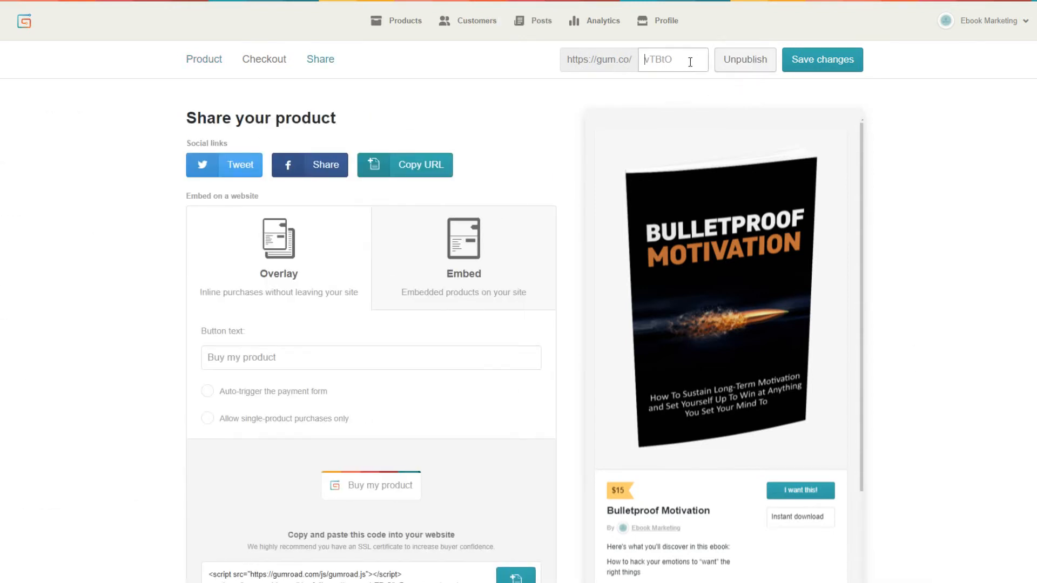
click(404, 164)
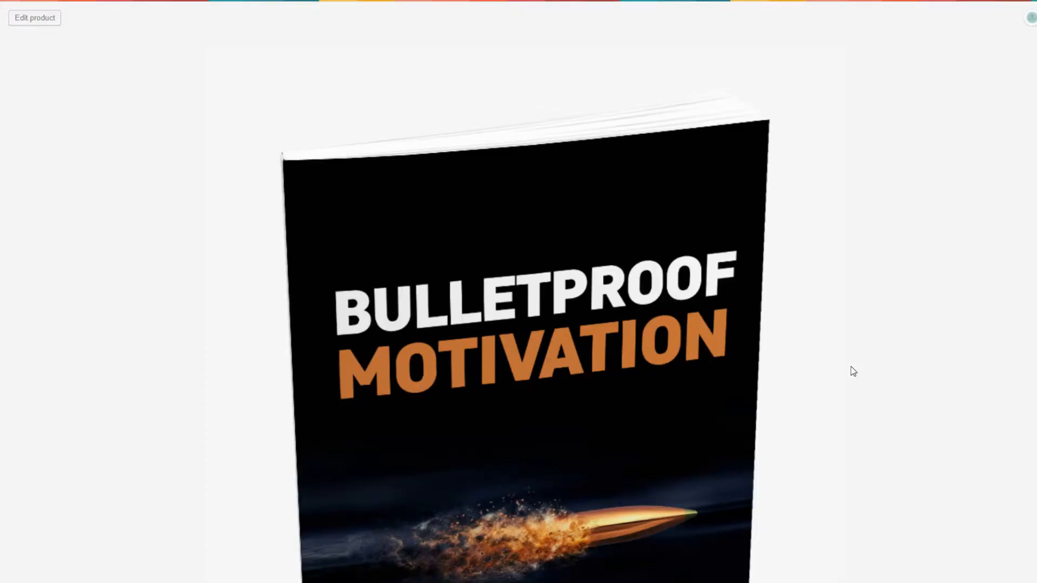
scroll(down, 3)
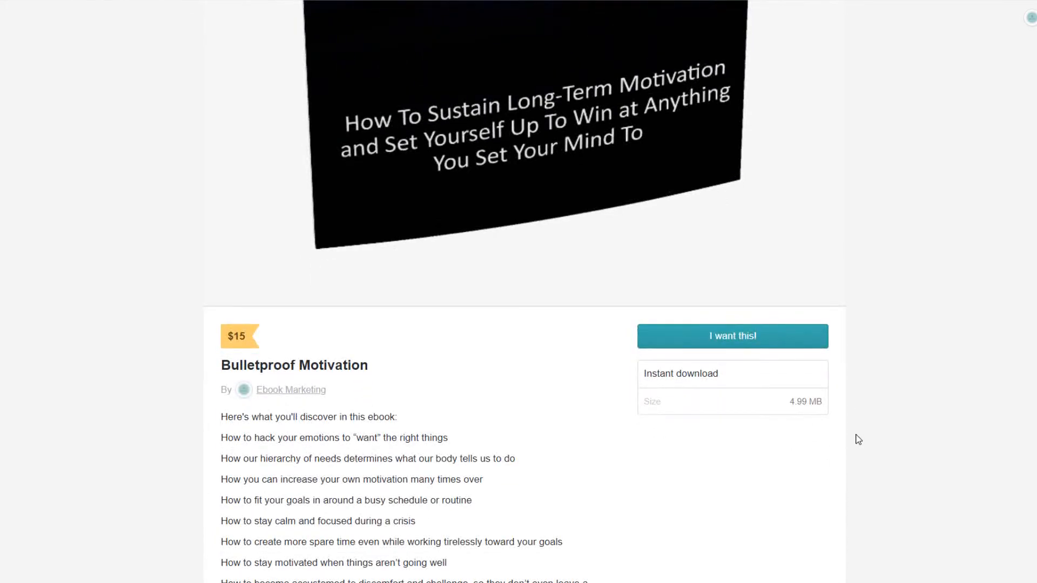
mouse_move(898, 572)
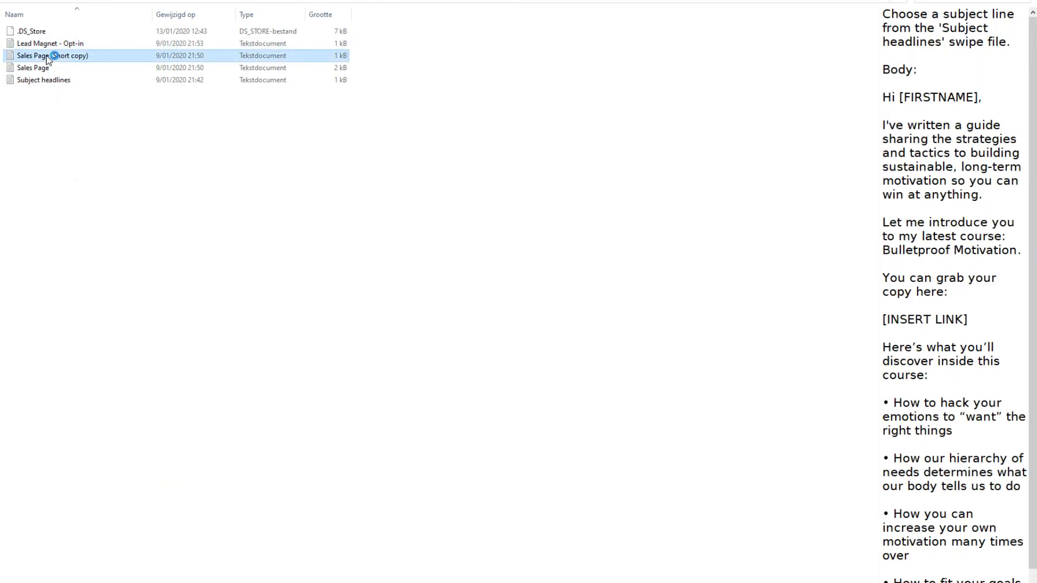
Preview the Sales Page text file, then browse into the bundle's lead magnet folder
click(31, 67)
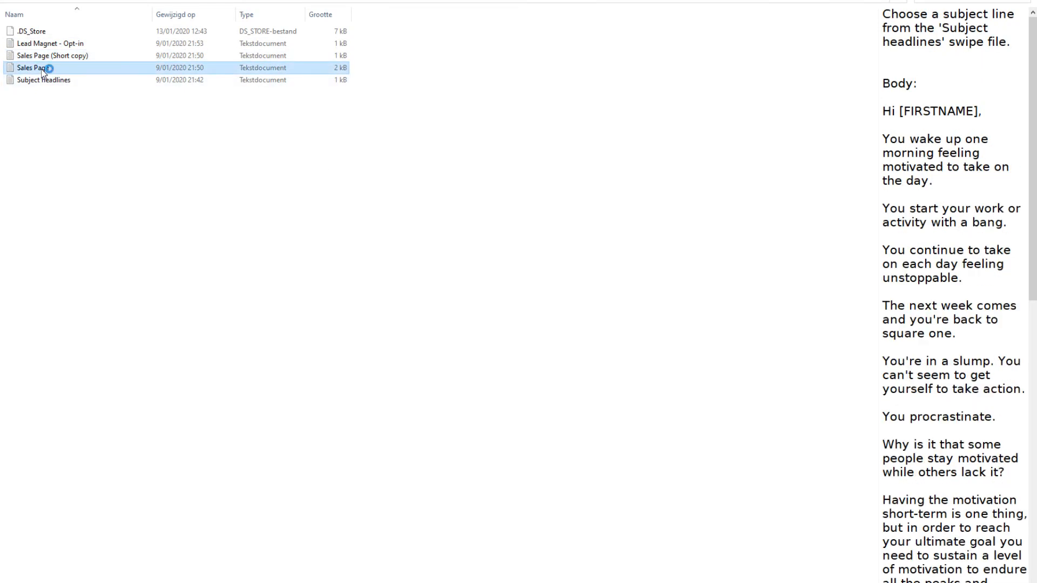
double_click(33, 67)
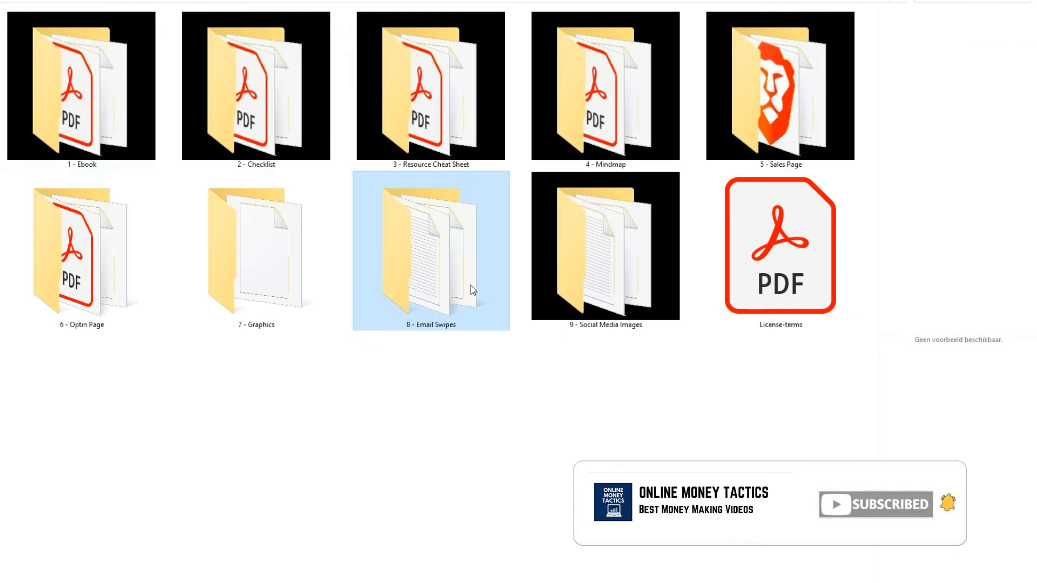
double_click(431, 252)
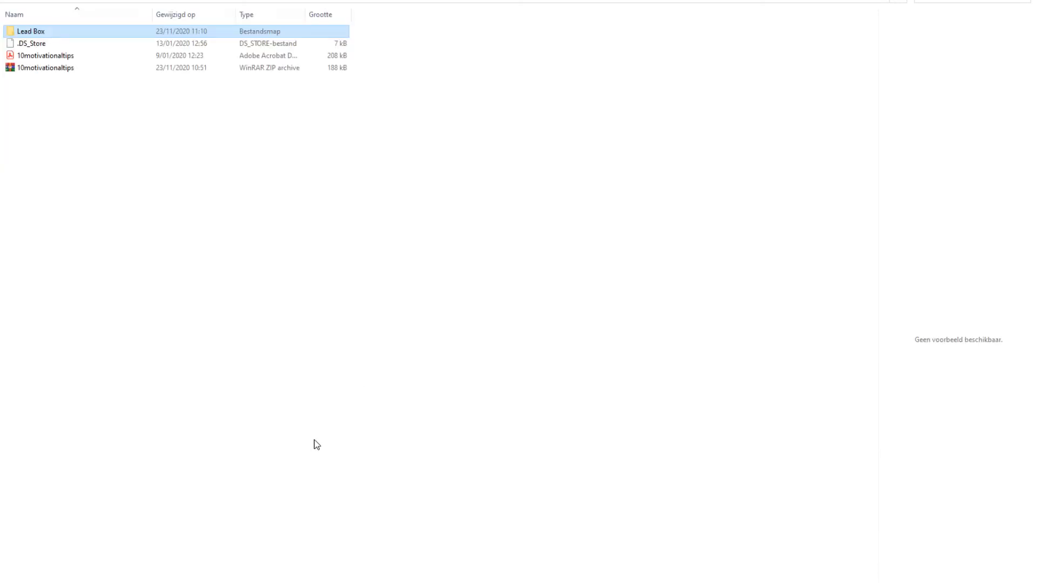
double_click(30, 31)
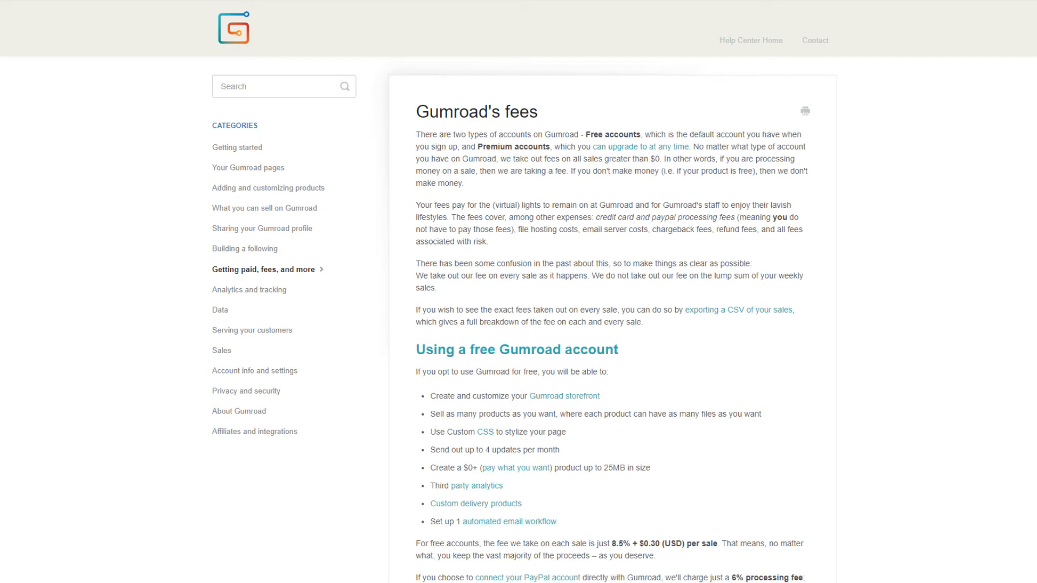
Scroll the Gumroad's fees article down to the All-Inclusive Gumroad Payout Table
scroll(down, 3)
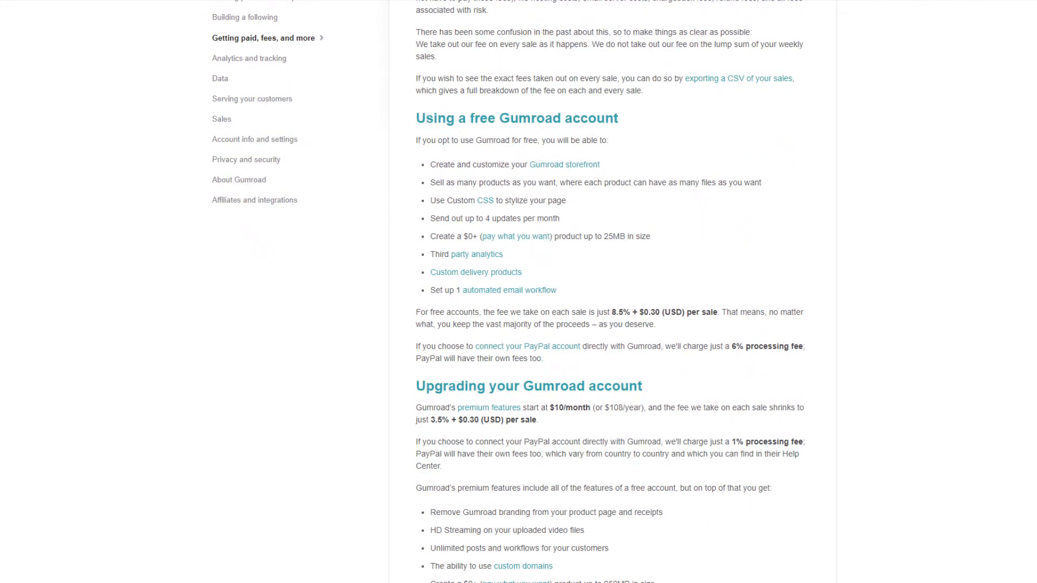
scroll(down, 3)
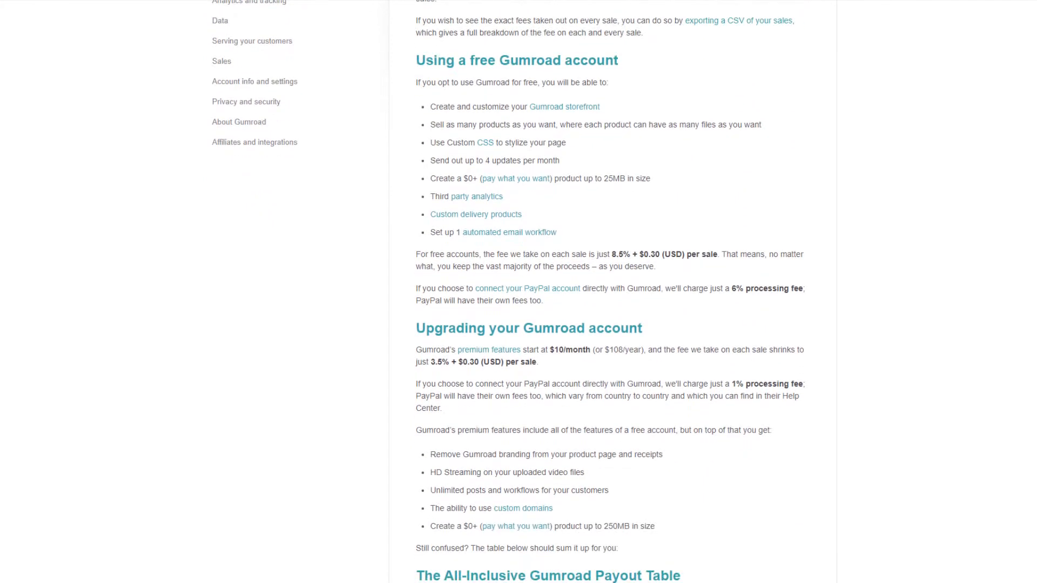
scroll(down, 3)
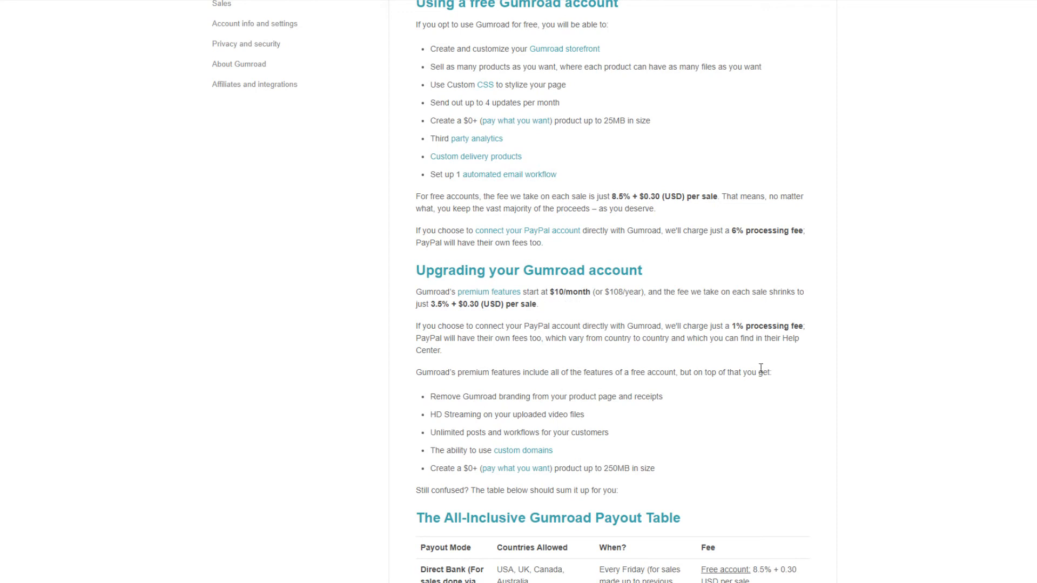
mouse_move(815, 344)
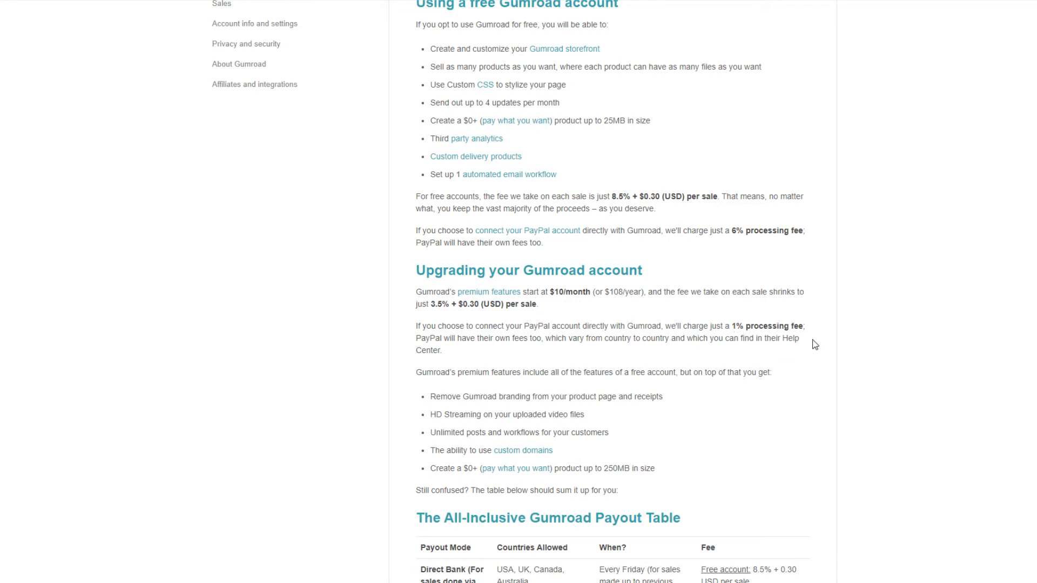
mouse_move(898, 571)
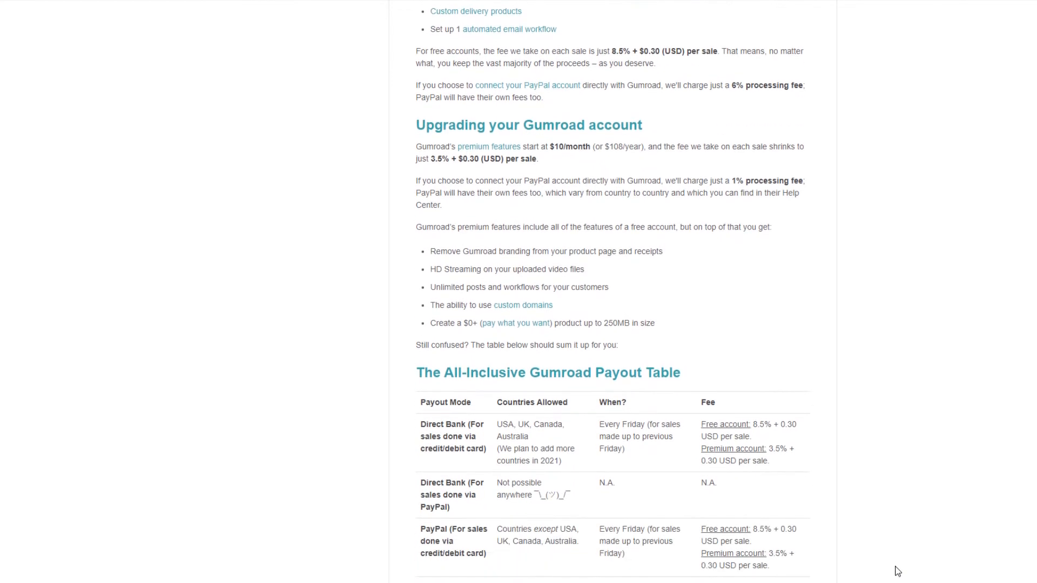
scroll(down, 3)
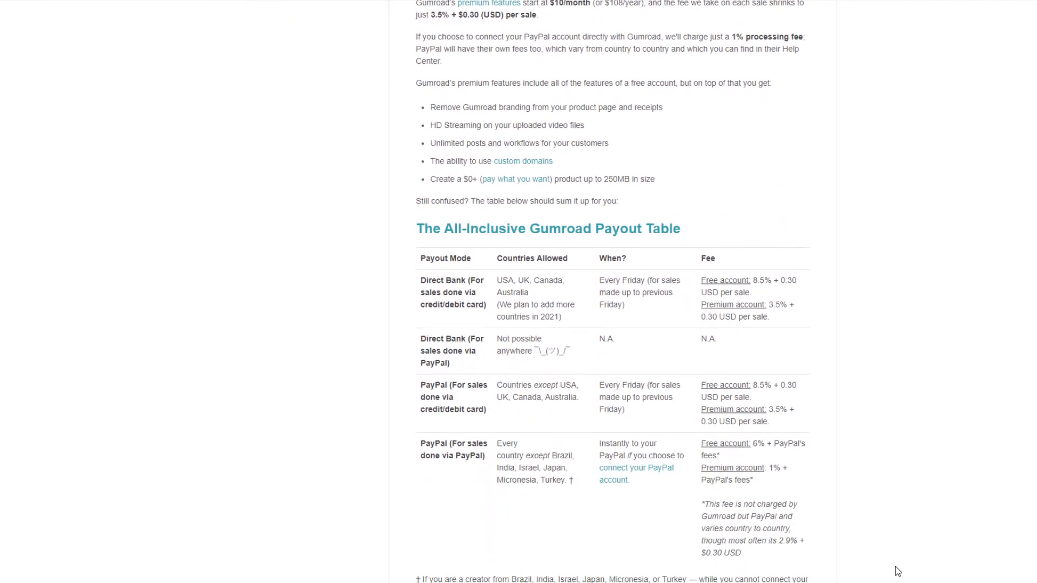
mouse_move(889, 531)
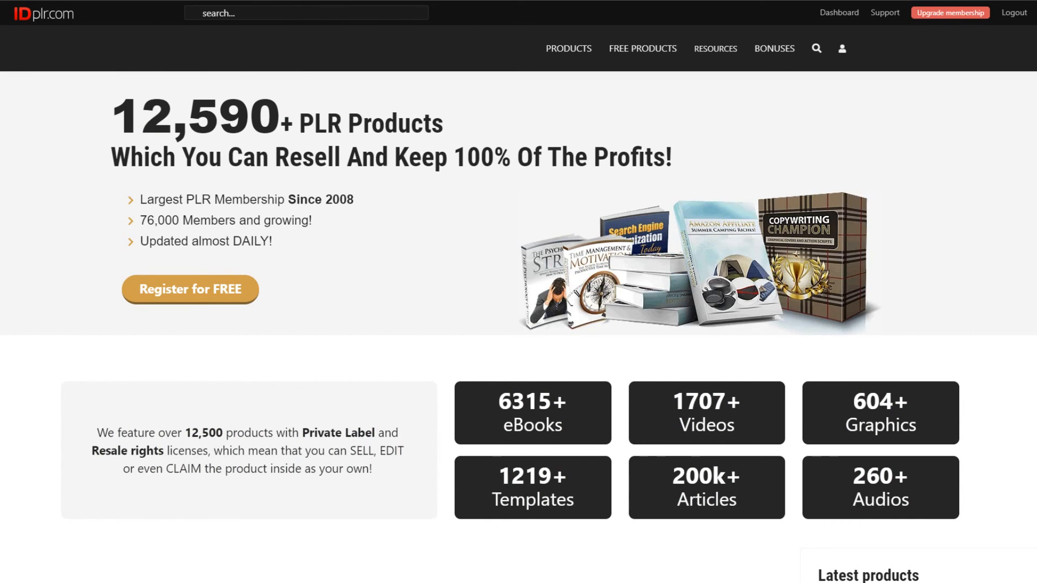
Scroll the IDPLR home page down to the membership contents listing eBooks, videos, software and templates
scroll(down, 3)
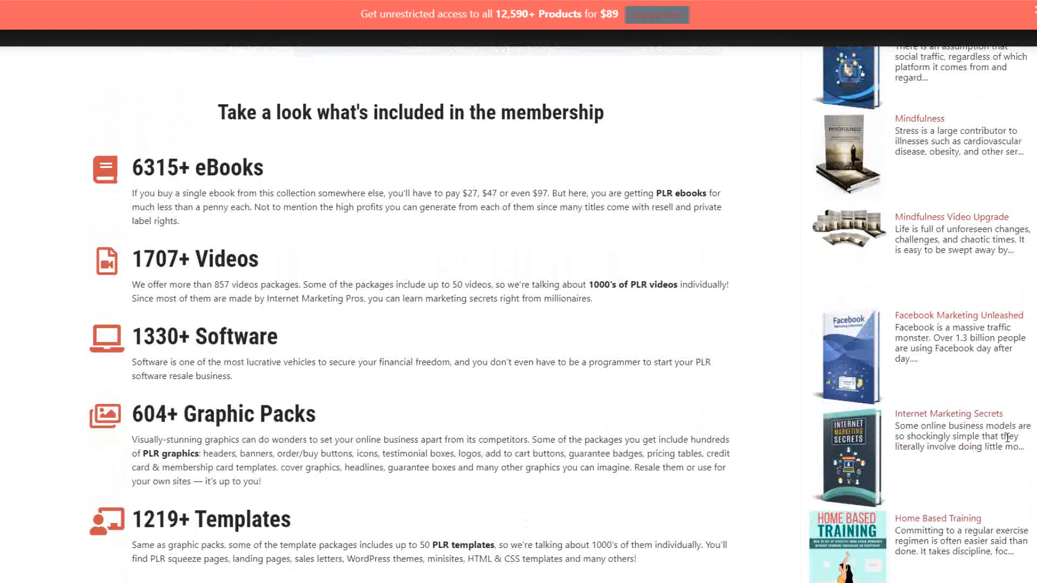